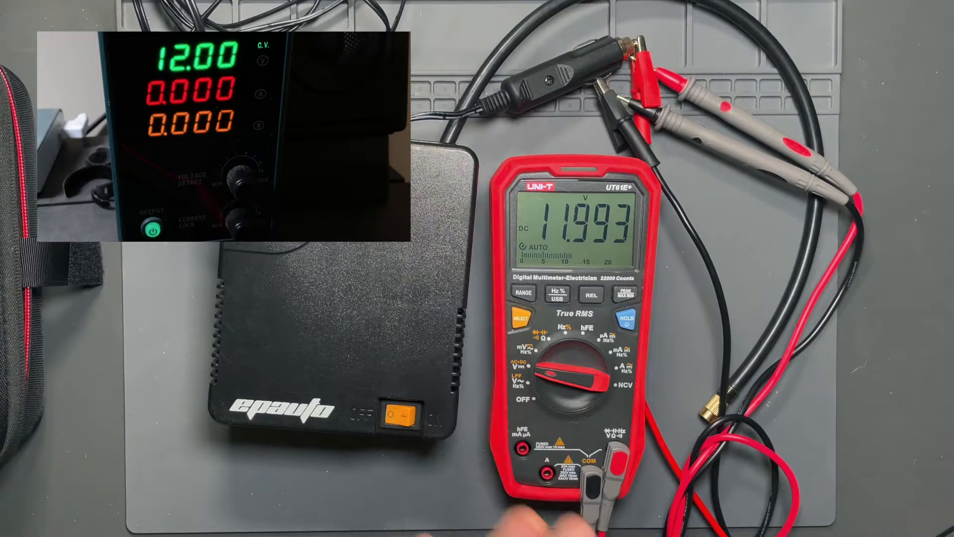
pyautogui.click(151, 230)
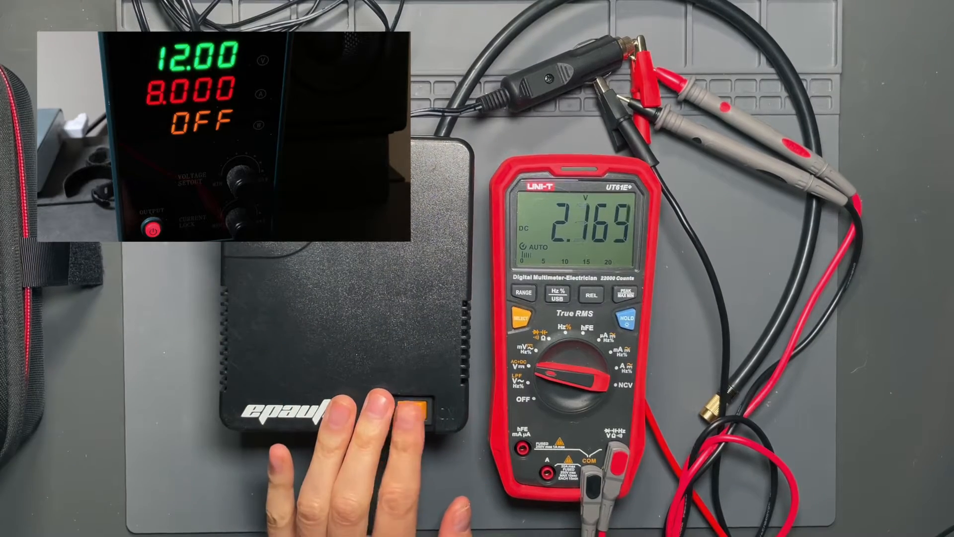
pyautogui.click(396, 404)
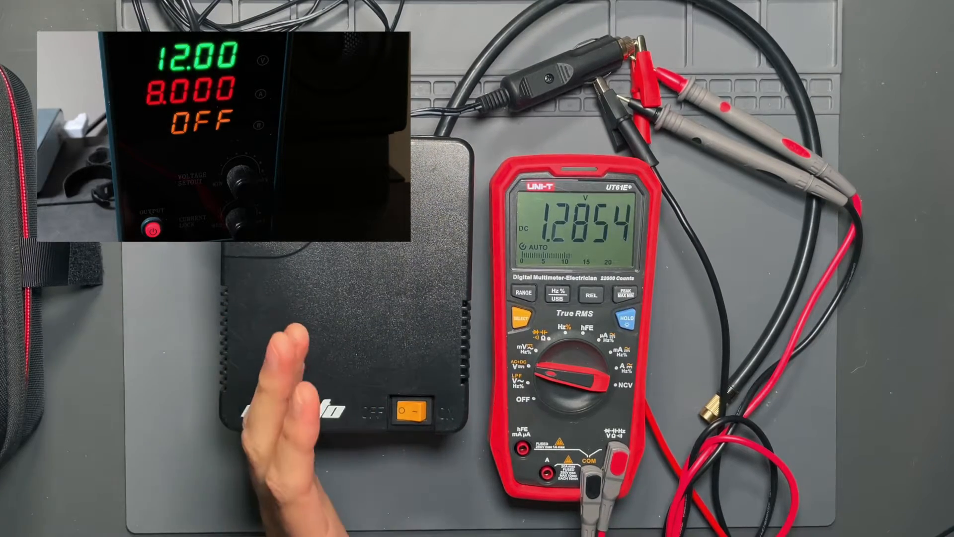